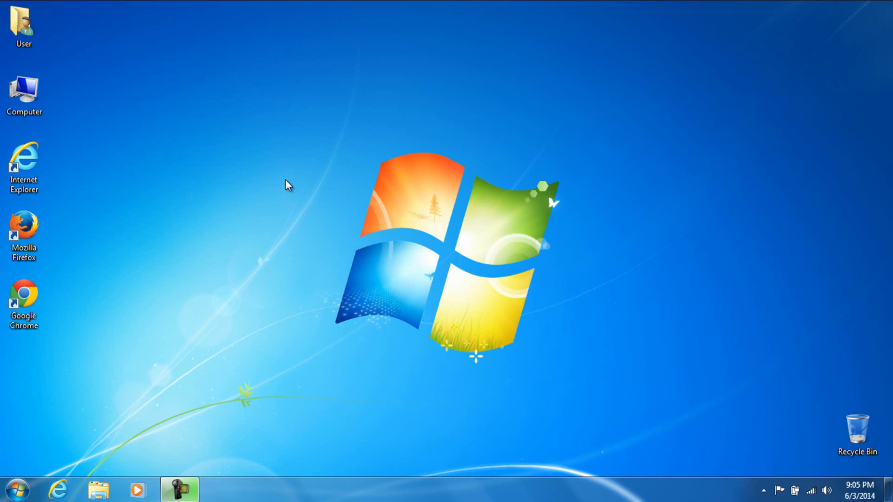
mouse_move(190, 254)
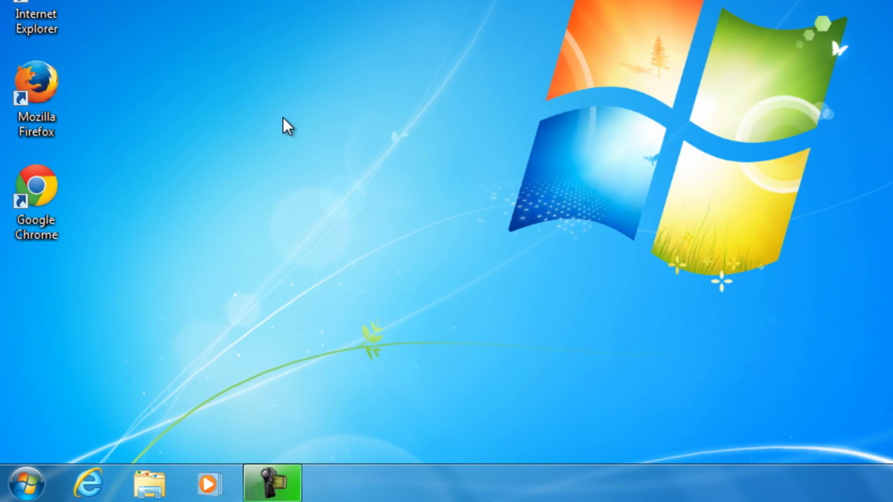
Open Personalization from the desktop menu to reach the Ribbons screen saver settings.
right_click(287, 125)
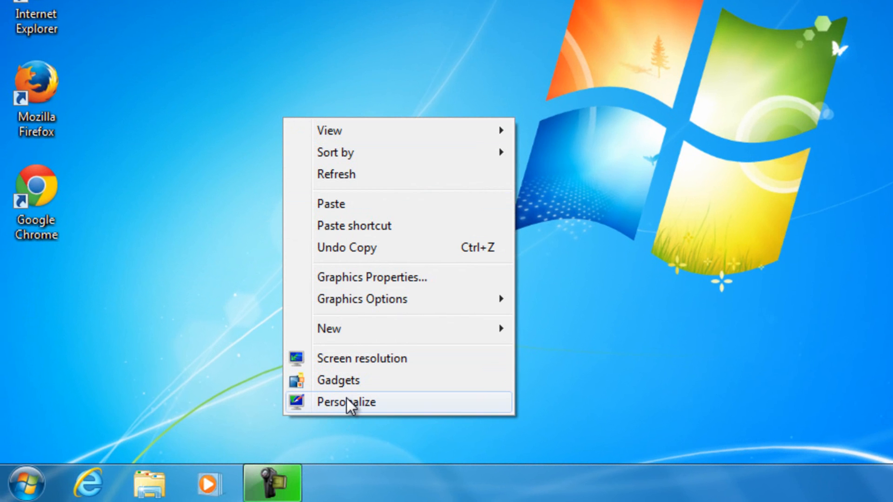
left_click(345, 402)
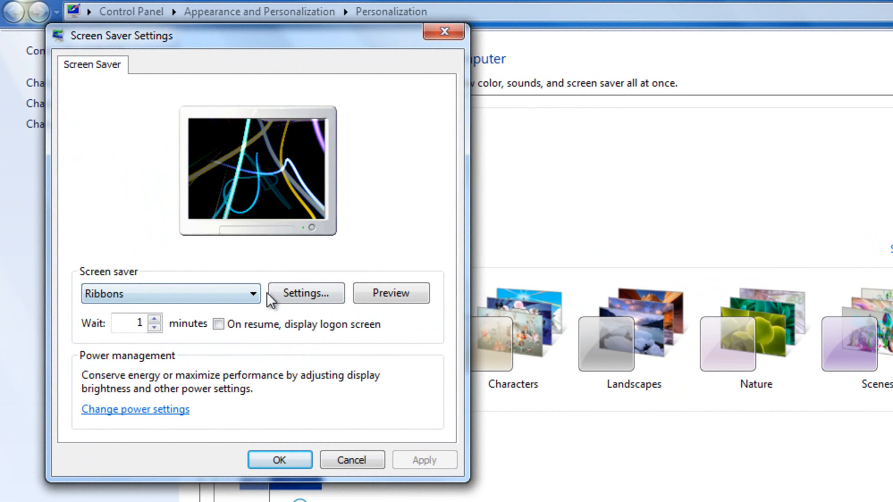
Preview the (None), Blank and Bubbles screen savers.
left_click(170, 293)
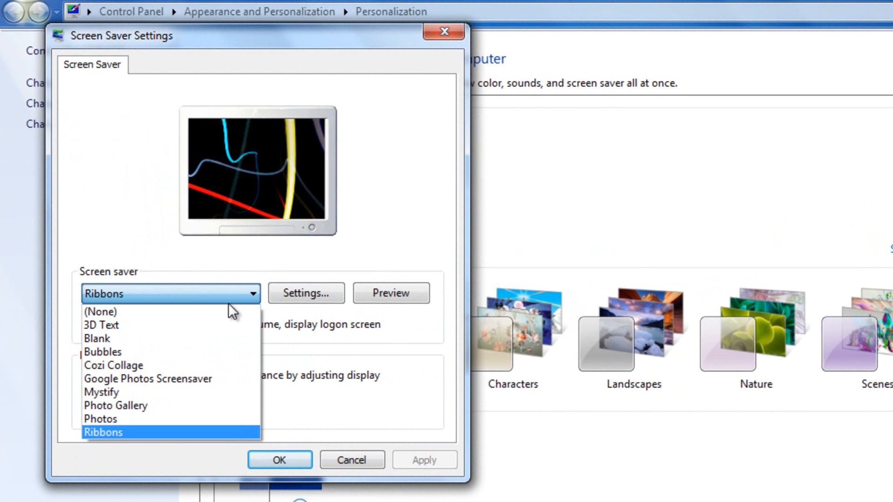
left_click(101, 311)
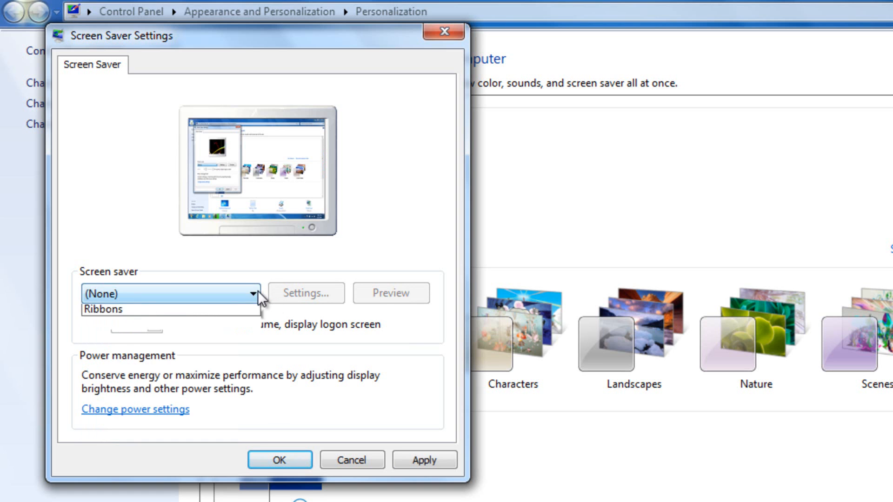
left_click(102, 294)
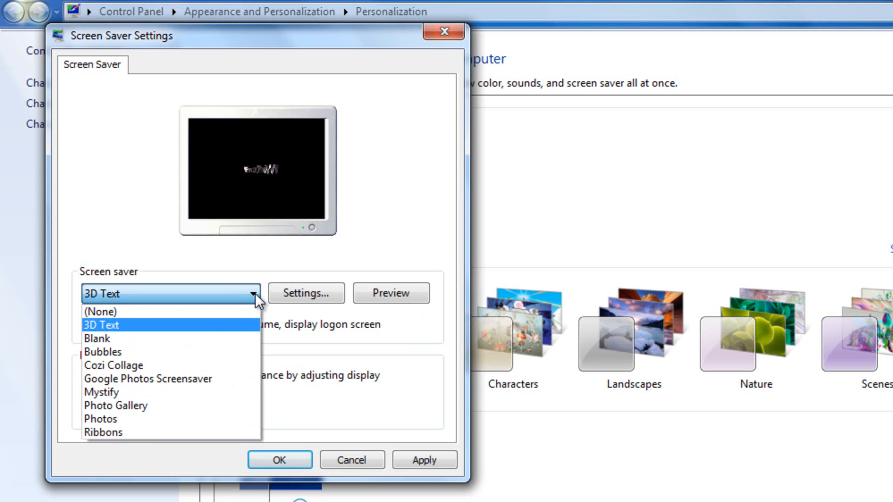
left_click(97, 338)
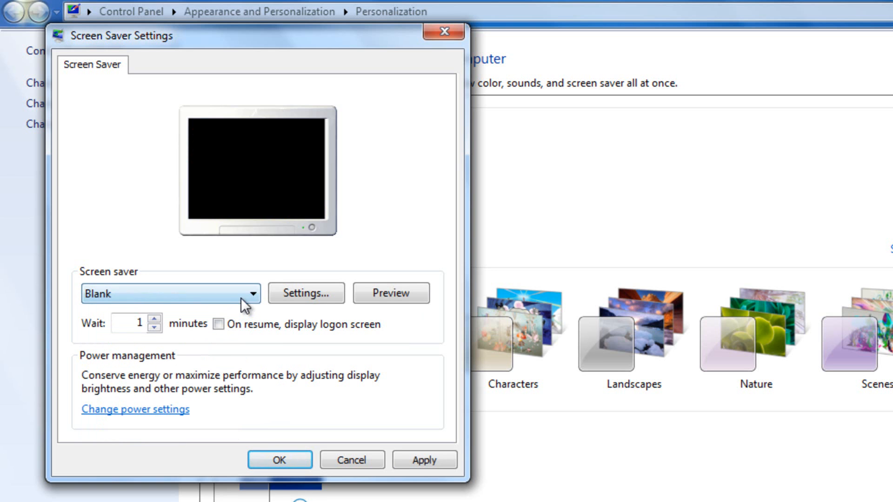
left_click(170, 293)
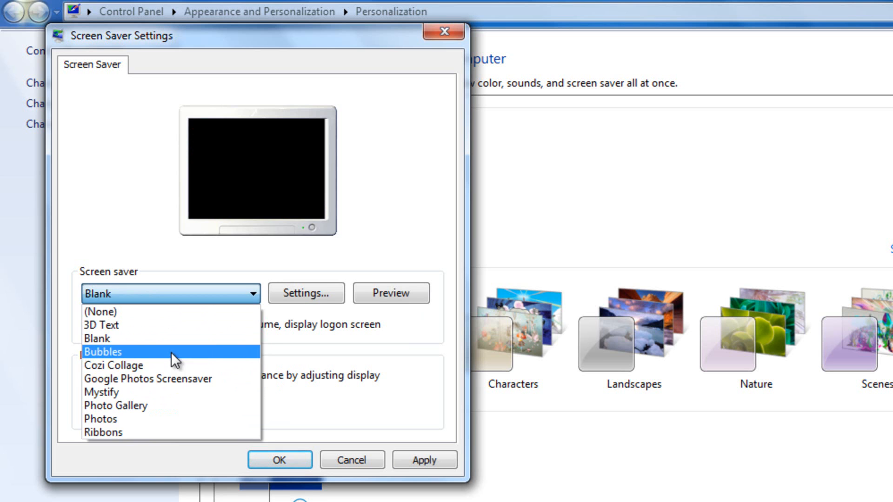
left_click(103, 351)
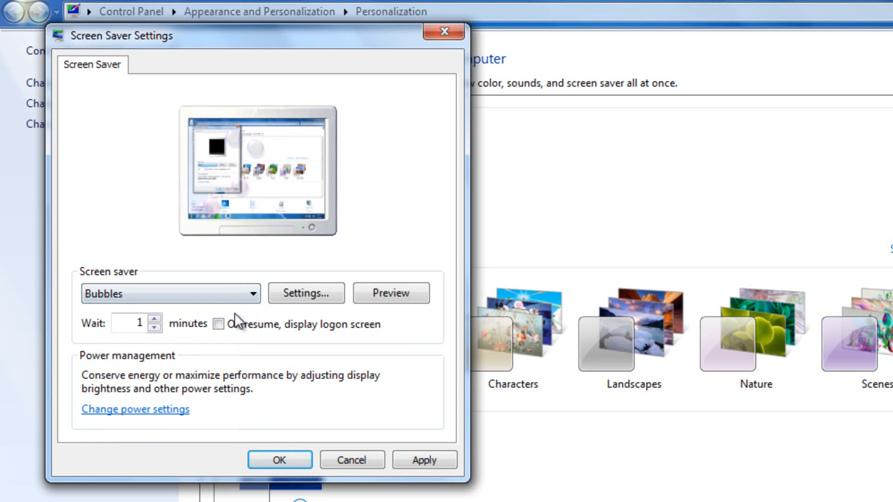
Try Photo Gallery and Cozi Collage, then settle on Mystify.
left_click(170, 294)
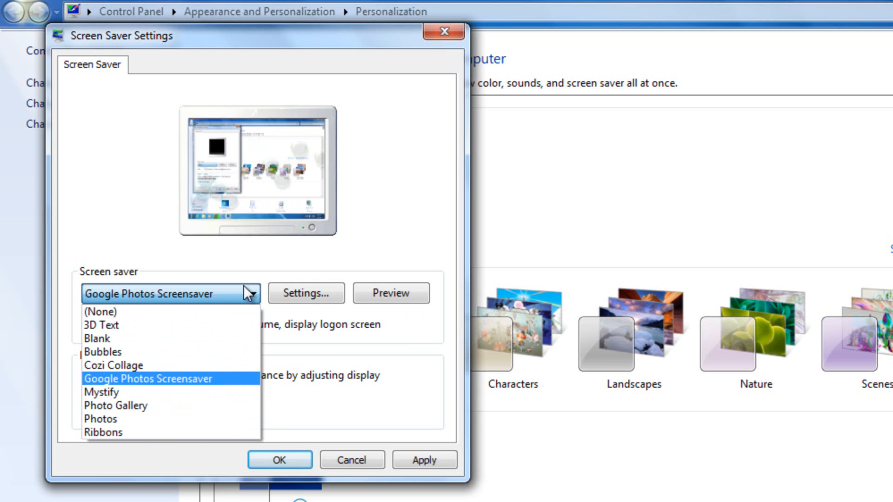
left_click(116, 405)
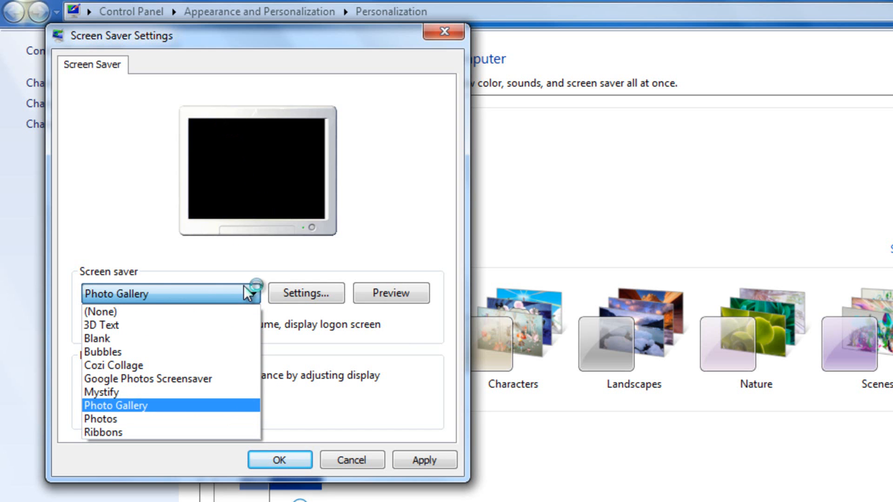
left_click(101, 391)
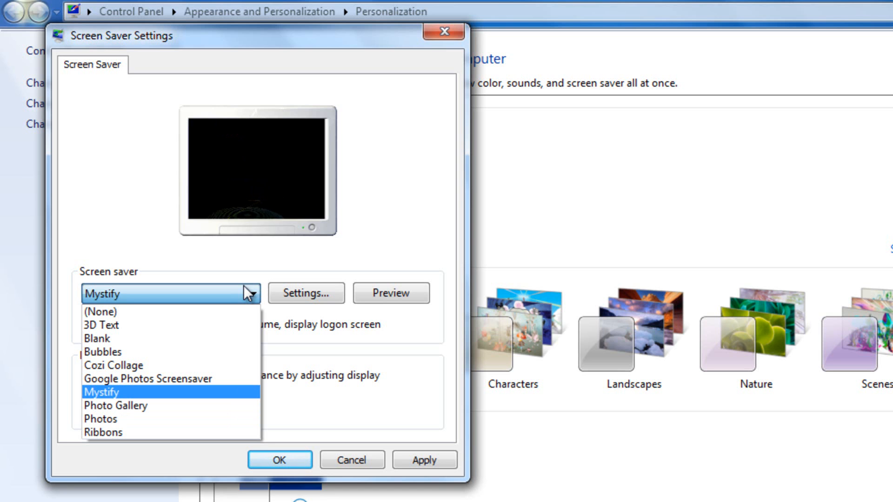
left_click(112, 391)
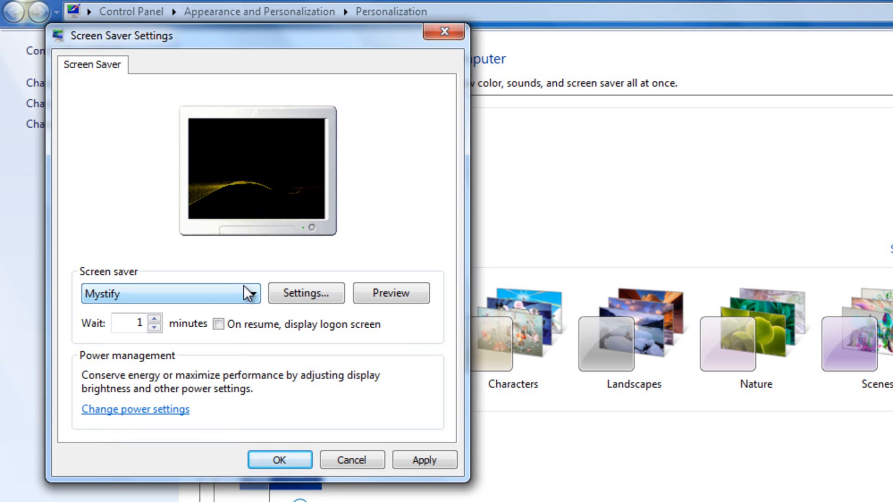
left_click(252, 294)
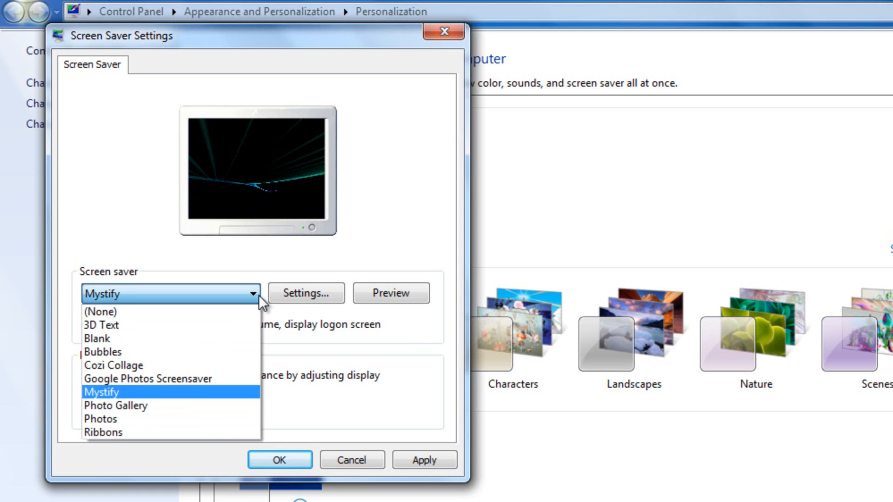
left_click(113, 364)
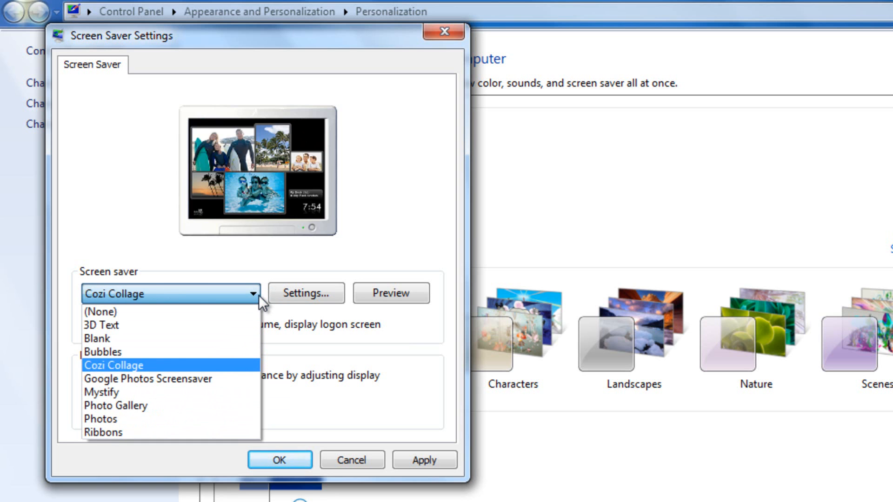
left_click(101, 392)
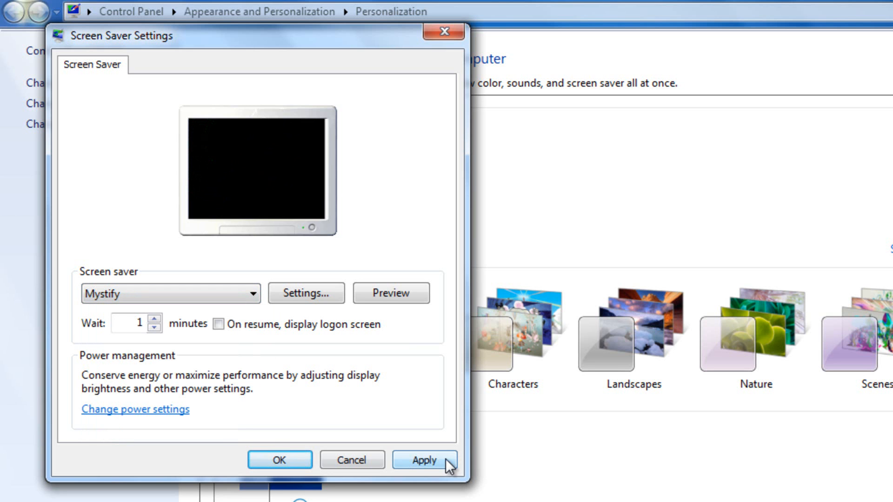
Apply Mystify with a one-minute wait and close Screen Saver Settings.
left_click(423, 460)
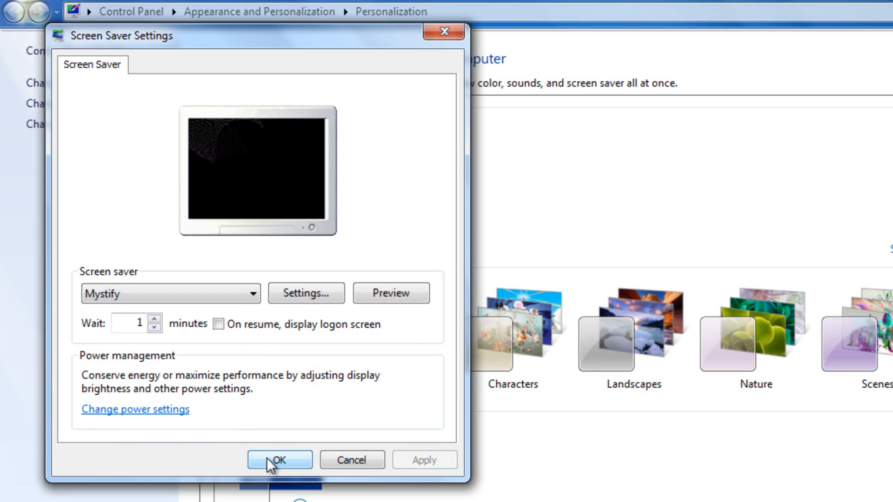
left_click(279, 459)
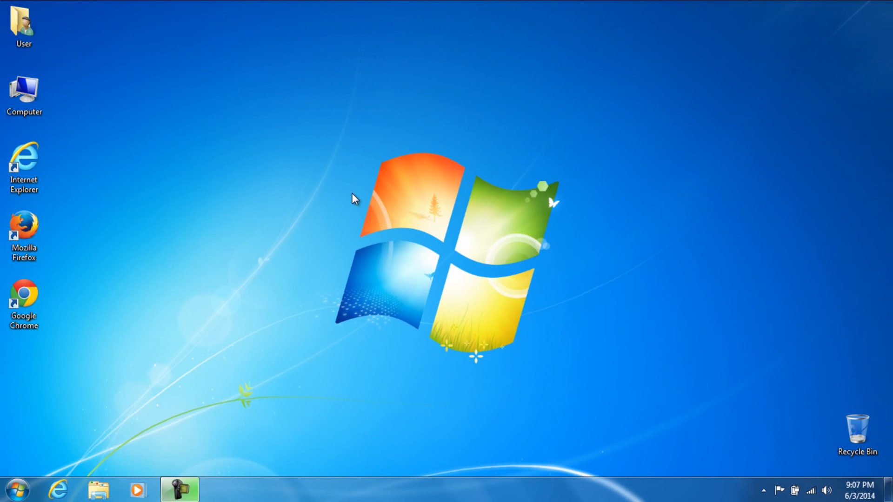
Reopen Screen Saver Settings through the desktop's Personalize option.
right_click(353, 199)
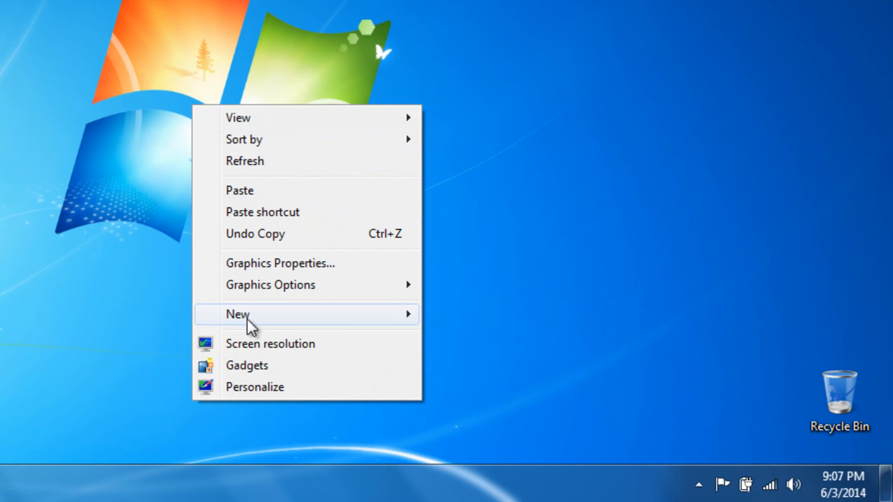
left_click(255, 387)
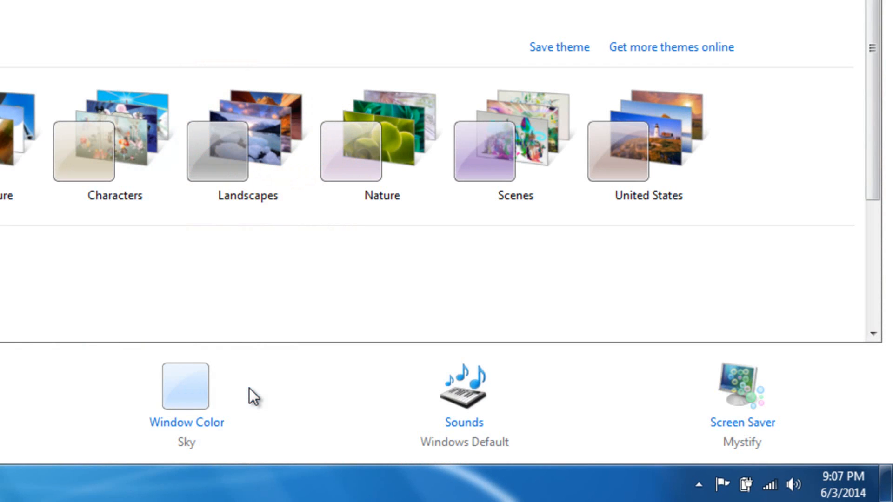
mouse_move(741, 423)
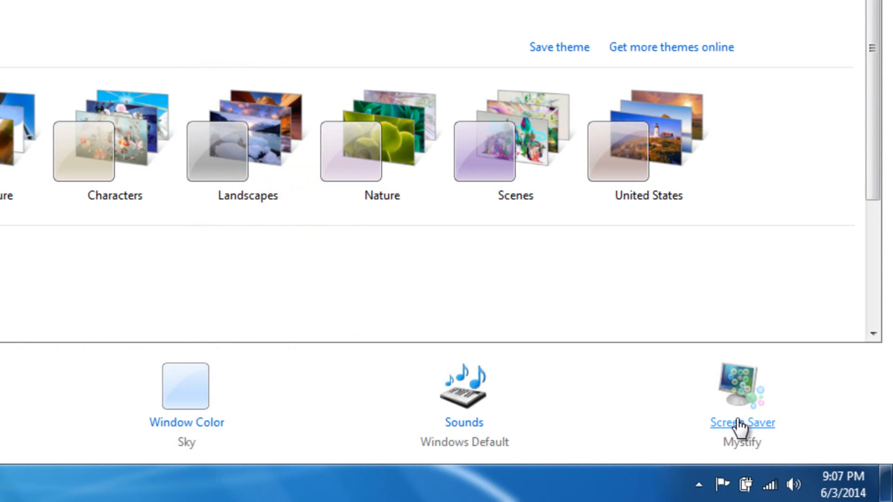
left_click(741, 423)
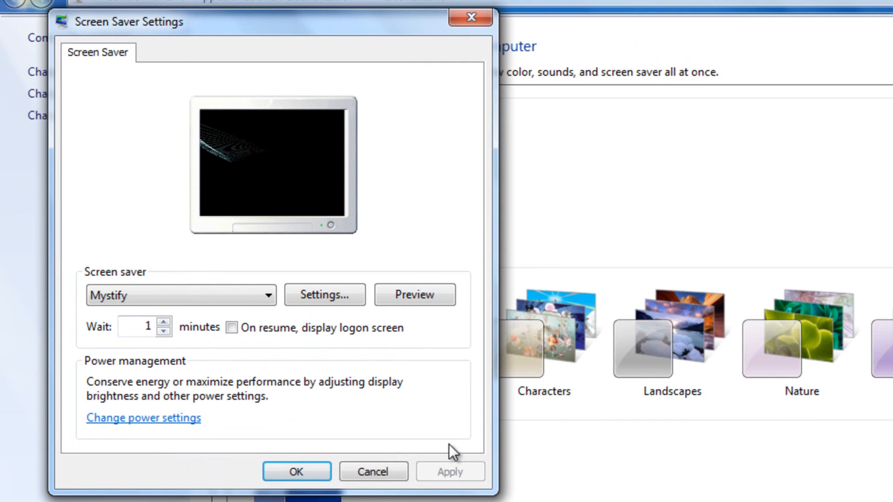
left_click(414, 294)
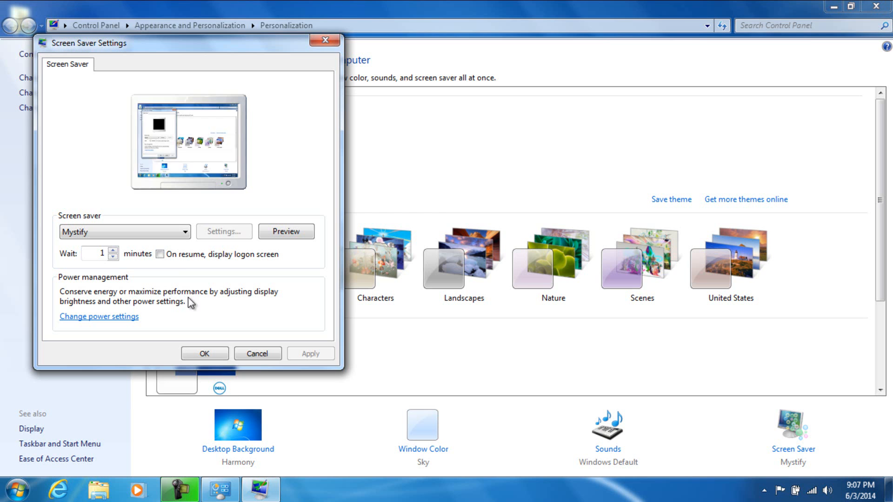
Check Mystify's options, dismiss the no-options notice, and show the screen saver list.
left_click(223, 231)
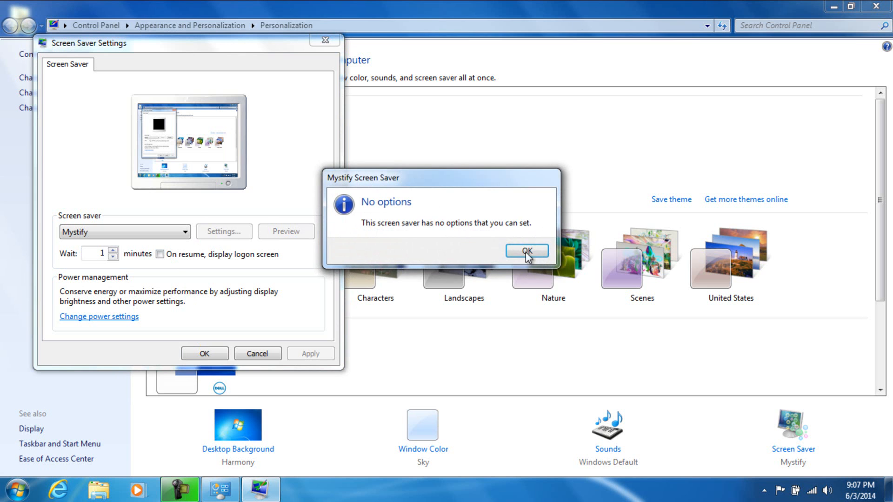
left_click(525, 250)
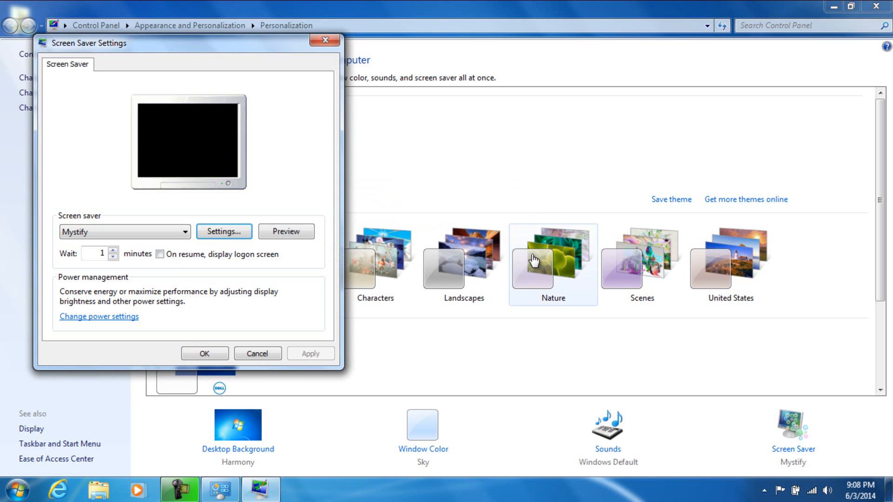
left_click(224, 231)
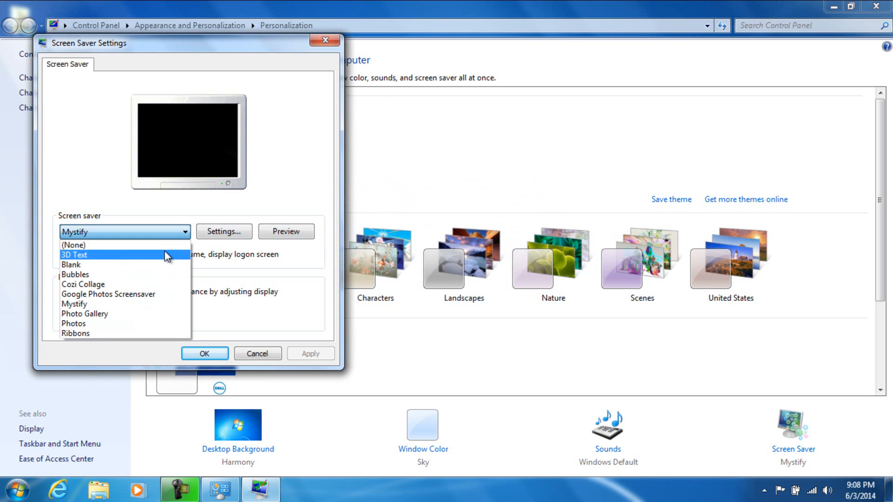
Choose 3D Text with custom text 'HAHAHAHAHAHA!!!!!' spinning at fast rotation speed.
left_click(74, 255)
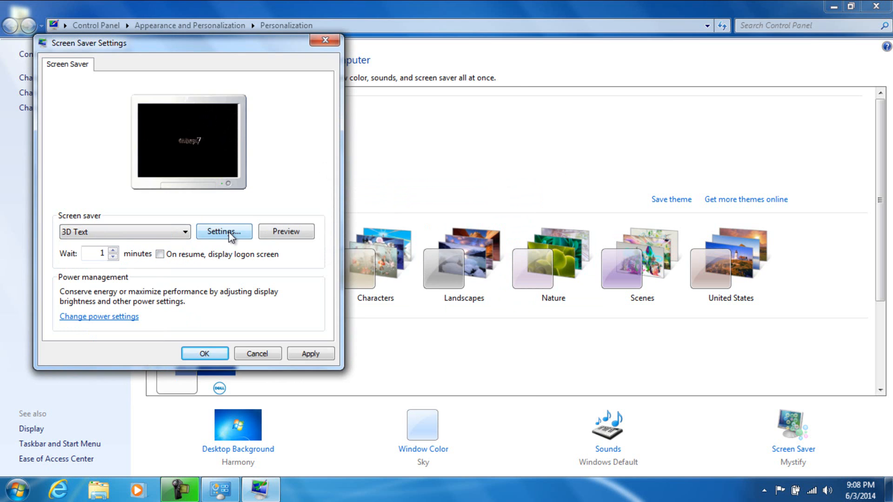
left_click(224, 231)
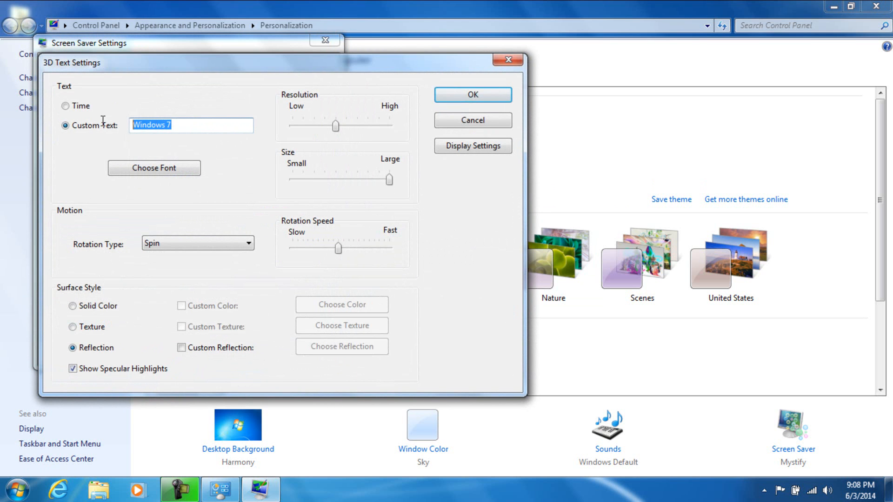
key("Delete")
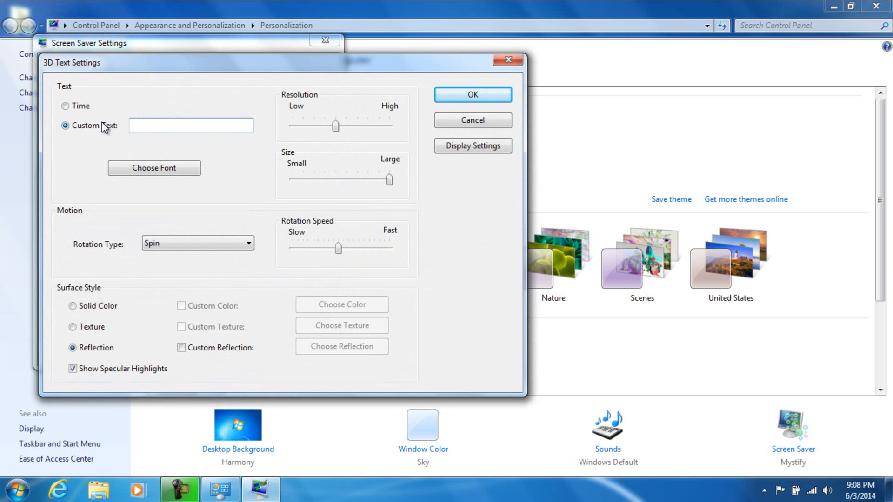
type("HAHAHAHAHAHA")
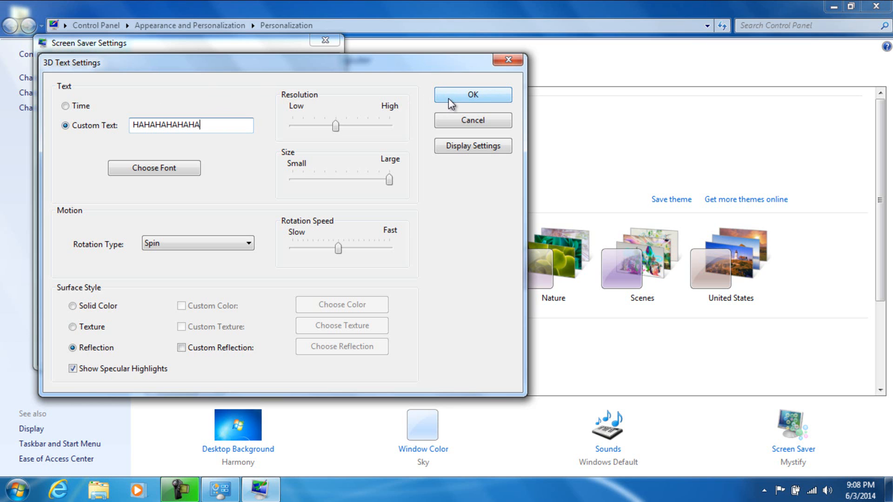
type("!!!!!")
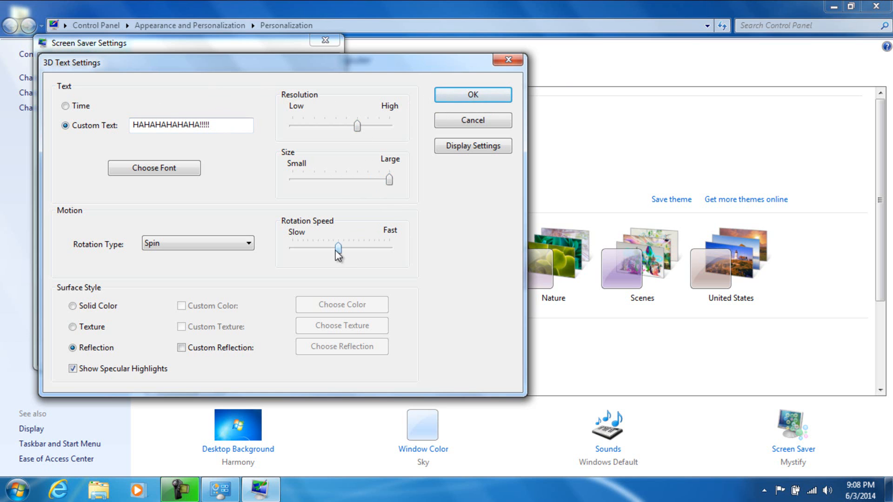
left_click_drag(336, 247, 390, 248)
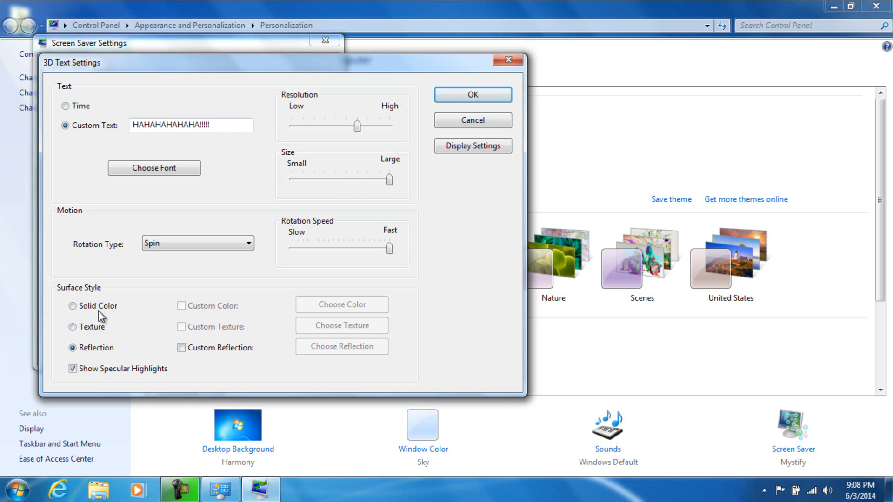
Try a custom texture surface, then revert to Reflection and close the settings.
left_click(72, 326)
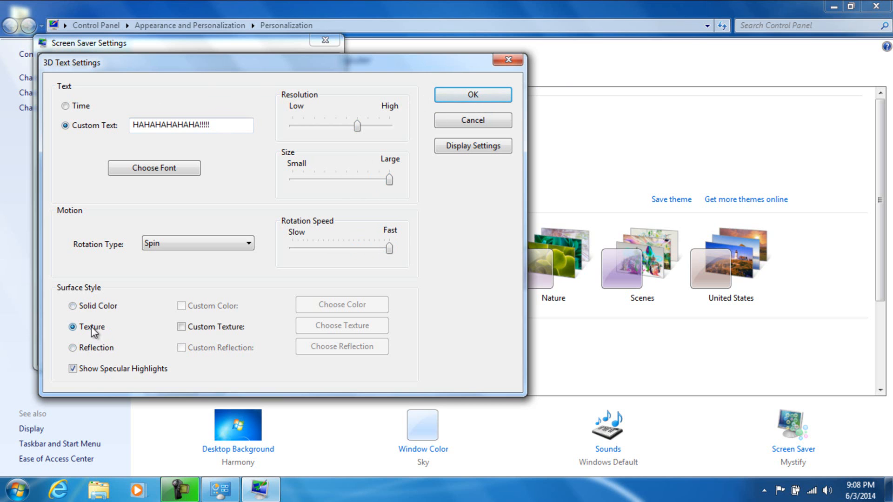
left_click(182, 326)
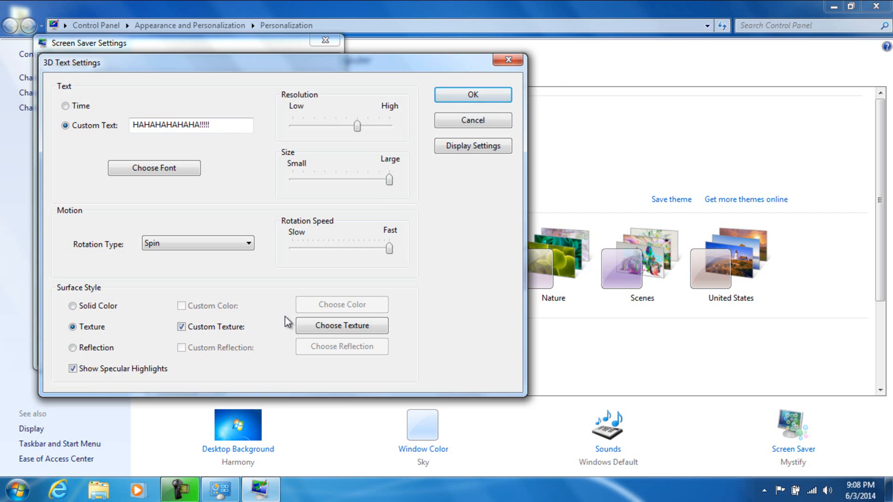
left_click(341, 325)
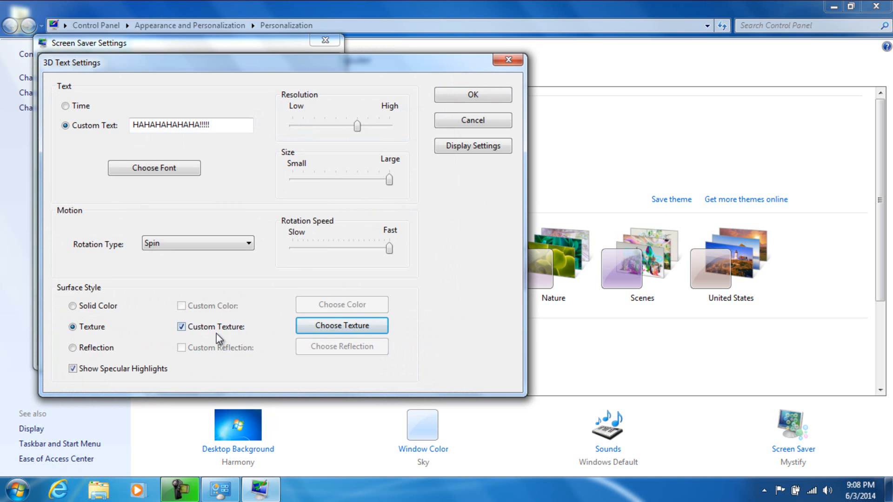
left_click(72, 348)
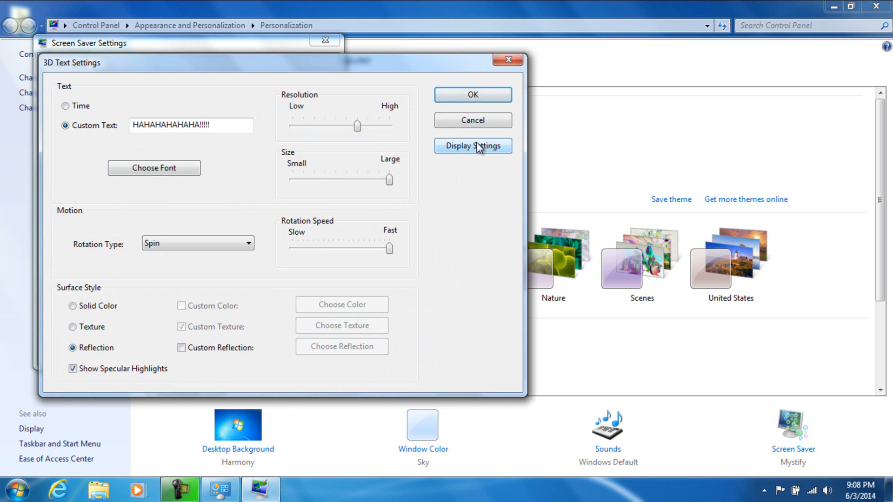
left_click(472, 145)
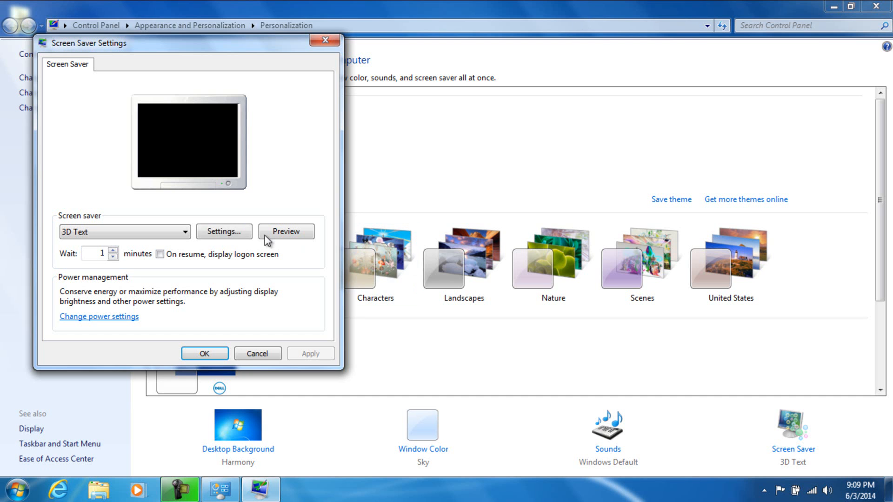
Save a Solid Color surface, then reopen options and drag Resolution to maximum.
left_click(223, 231)
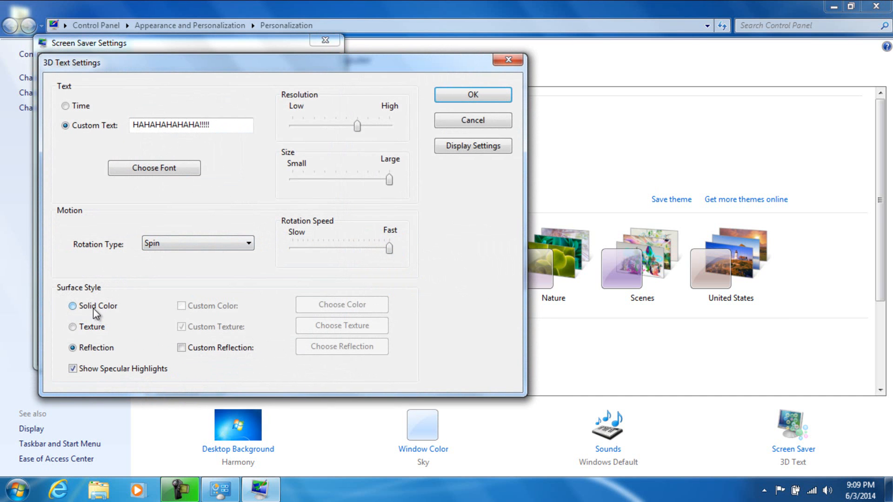
left_click(472, 95)
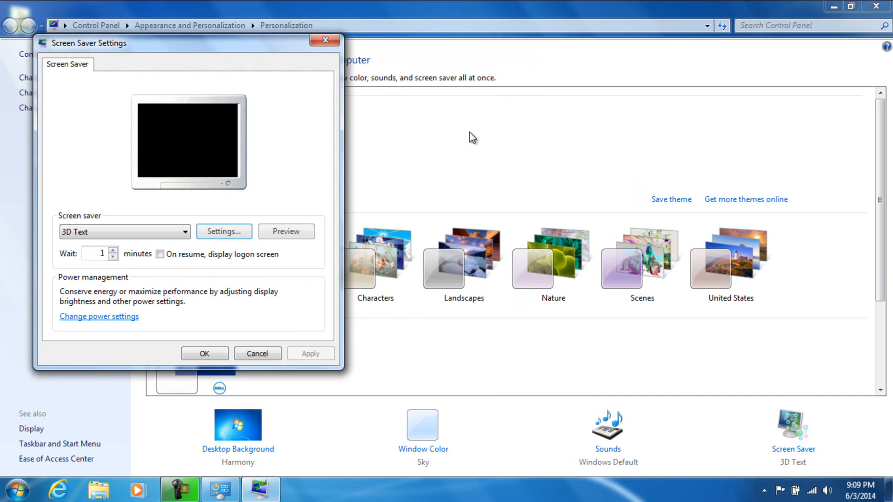
left_click(223, 231)
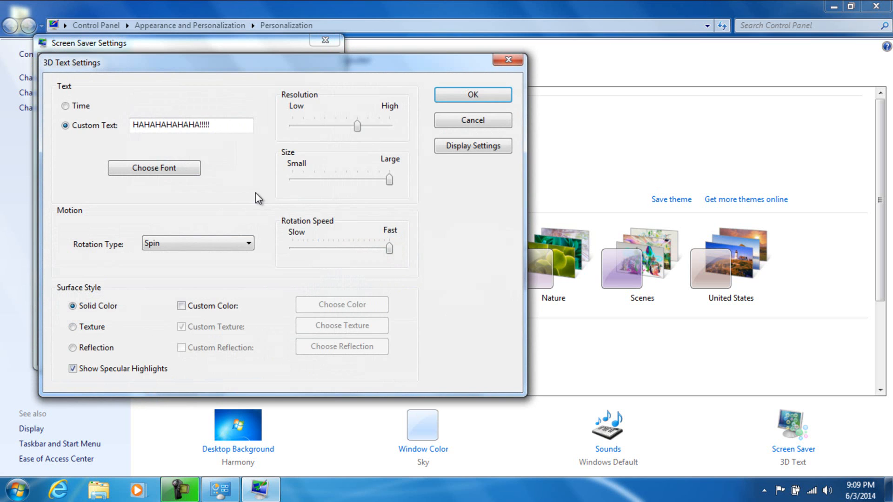
left_click_drag(357, 126, 390, 126)
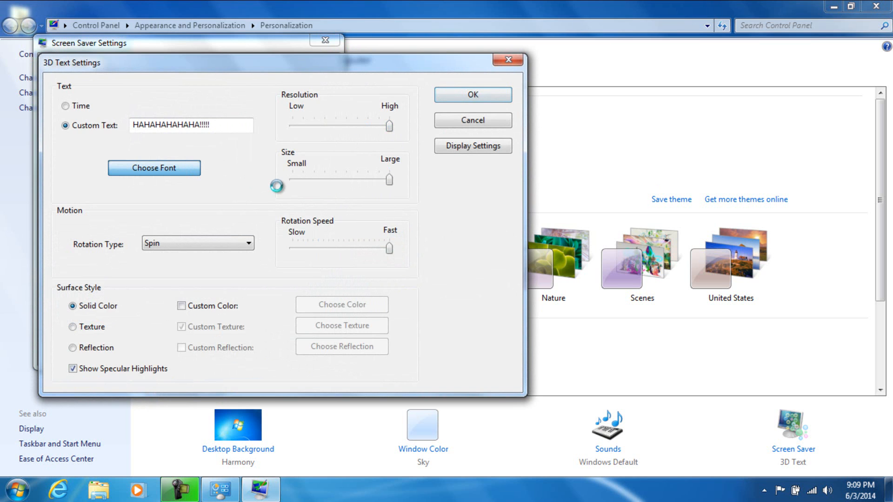
Set the 3D text font to Bodoni MT Poster and confirm both settings dialogs.
left_click(154, 167)
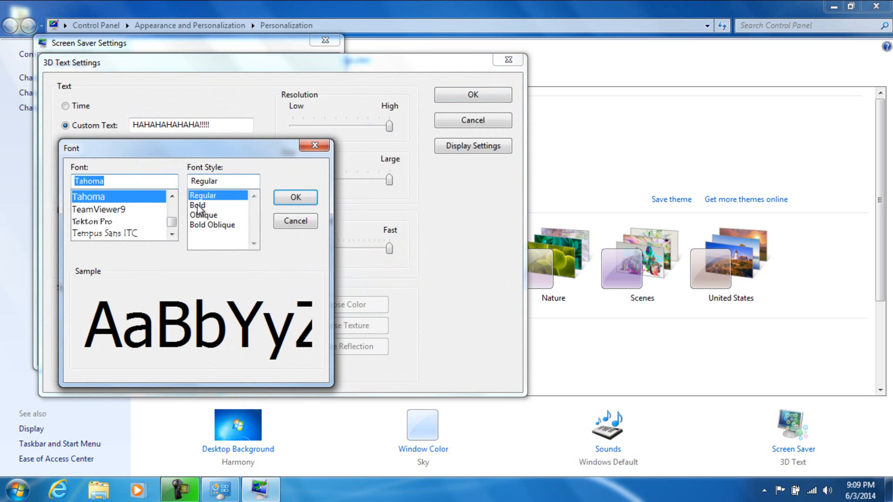
left_click(91, 221)
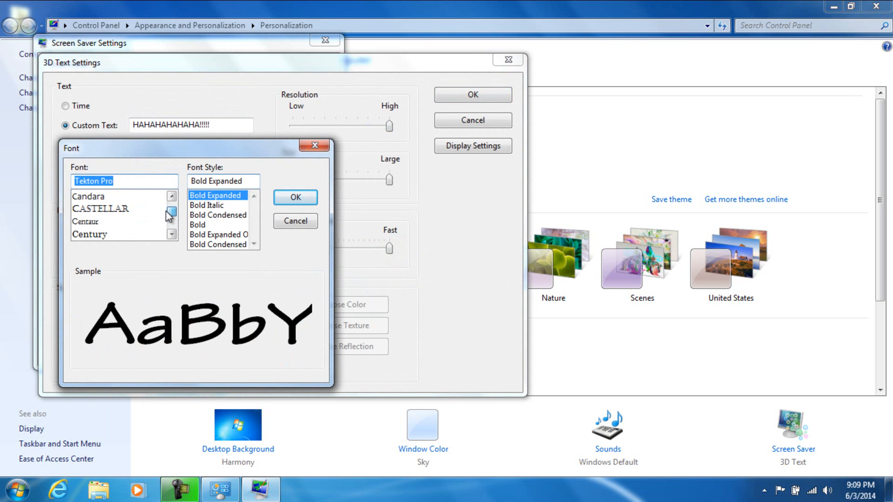
left_click(106, 209)
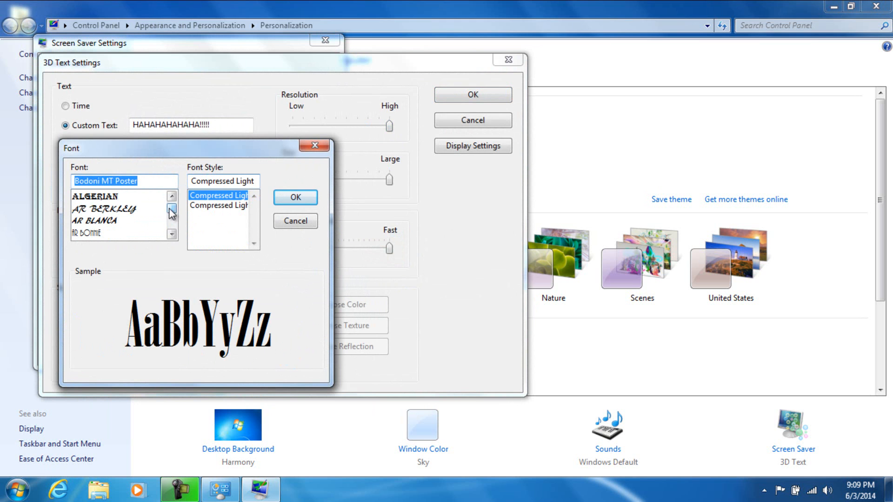
left_click(294, 197)
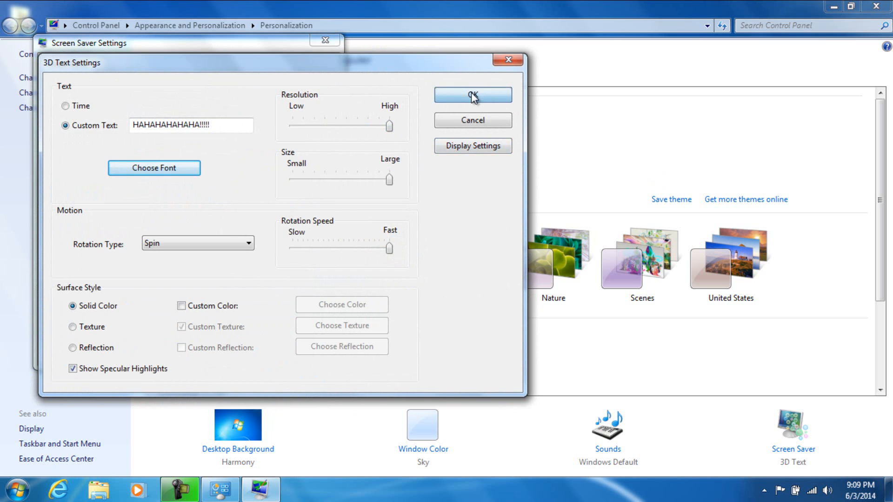
left_click(472, 94)
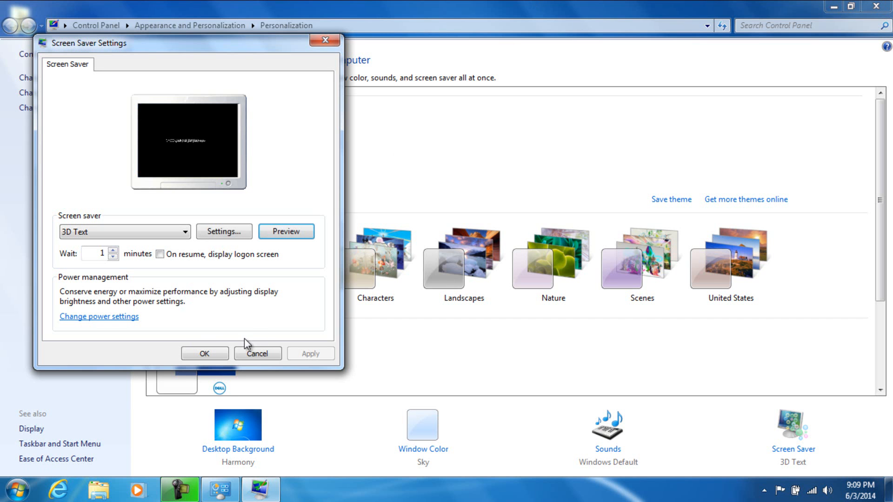
left_click(256, 353)
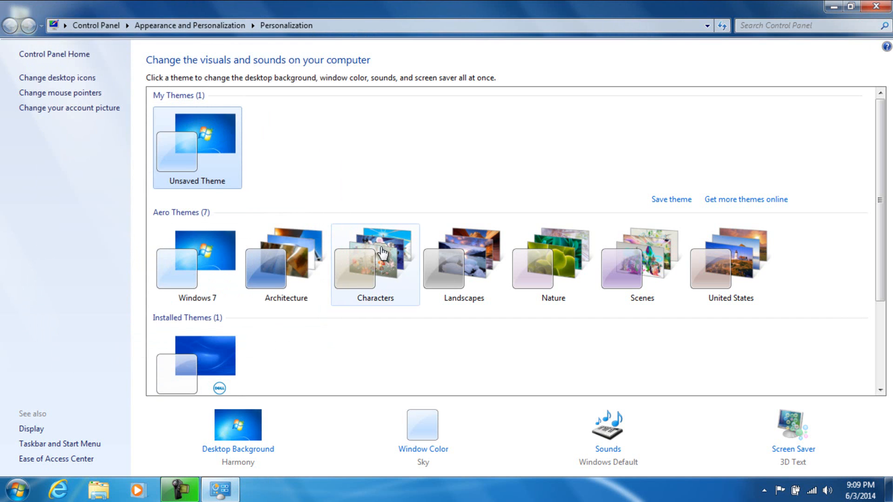